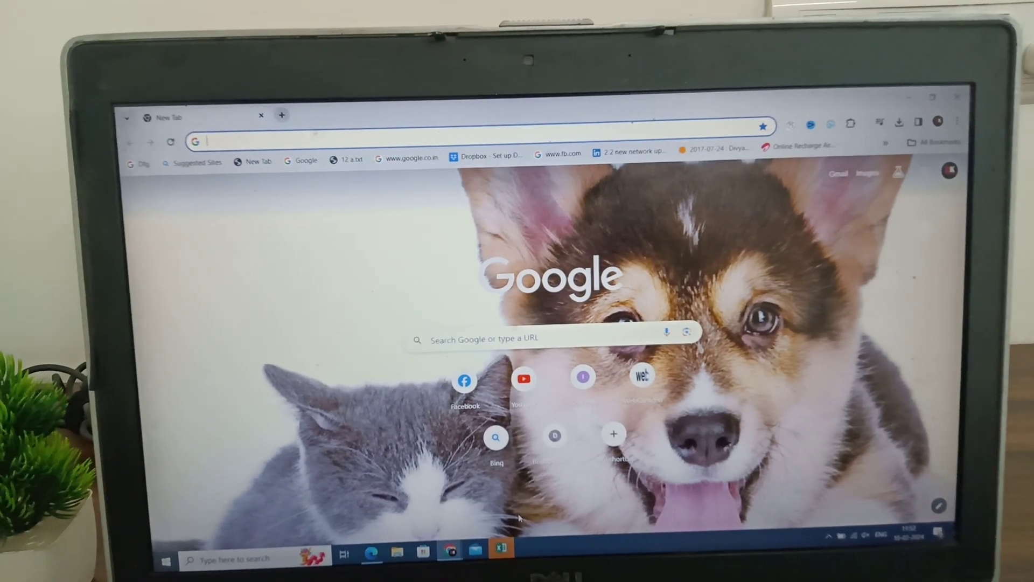
# Step: Search Google for 'itunes download' from the address bar
pyautogui.write('instagram.com')
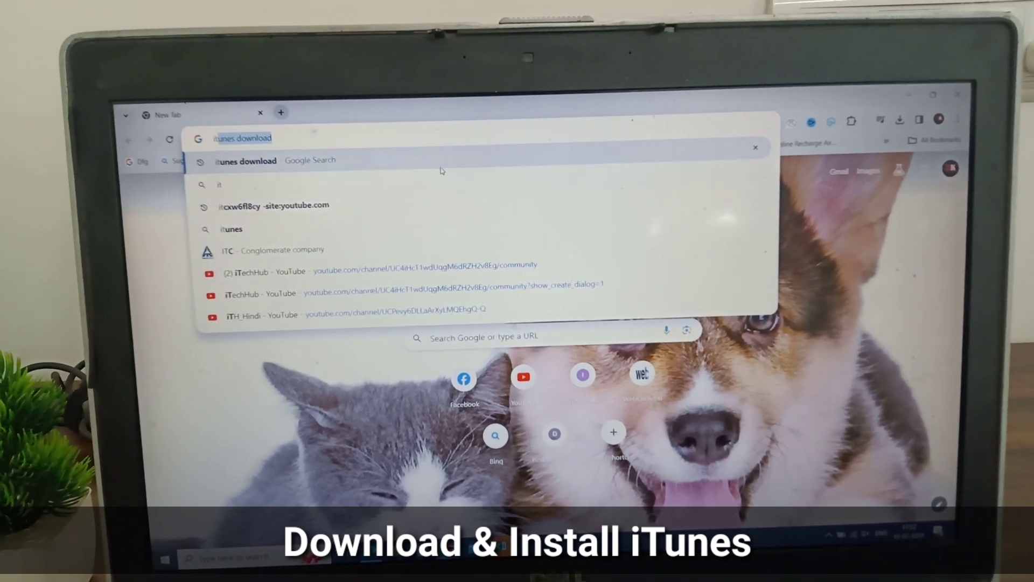
pyautogui.press('Enter')
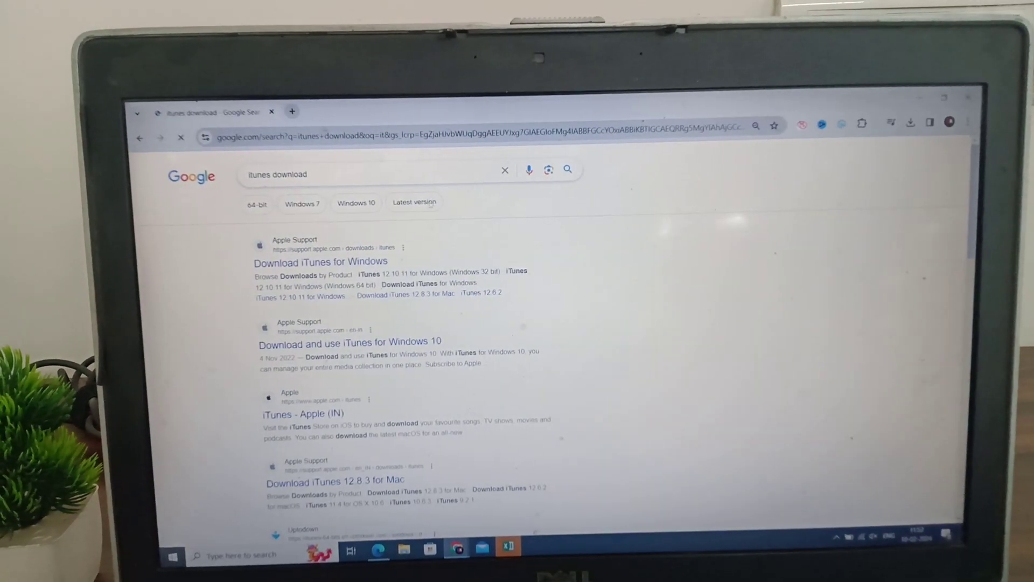
# Step: Open Apple's 'Download iTunes for Windows' result and reach the iTunes version list
pyautogui.click(320, 262)
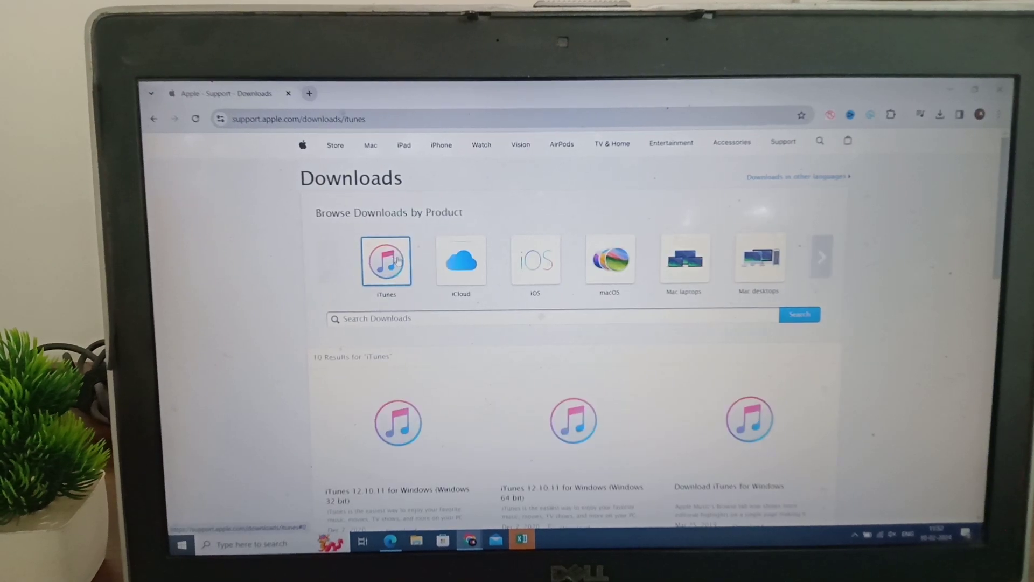
pyautogui.scroll(-3)
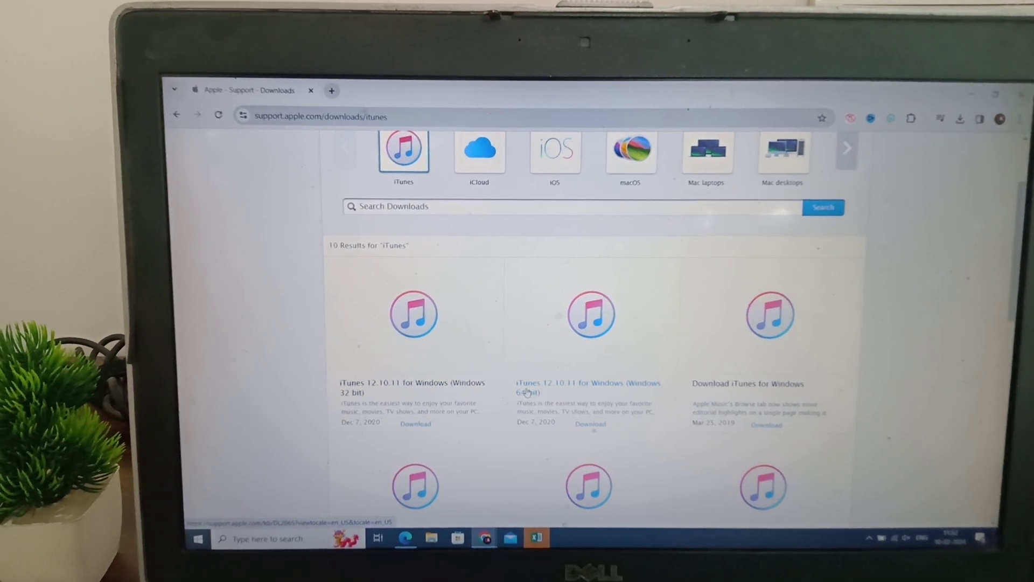
# Step: Choose iTunes 12.10.11 for Windows (64 bit) and start its installer download
pyautogui.click(586, 382)
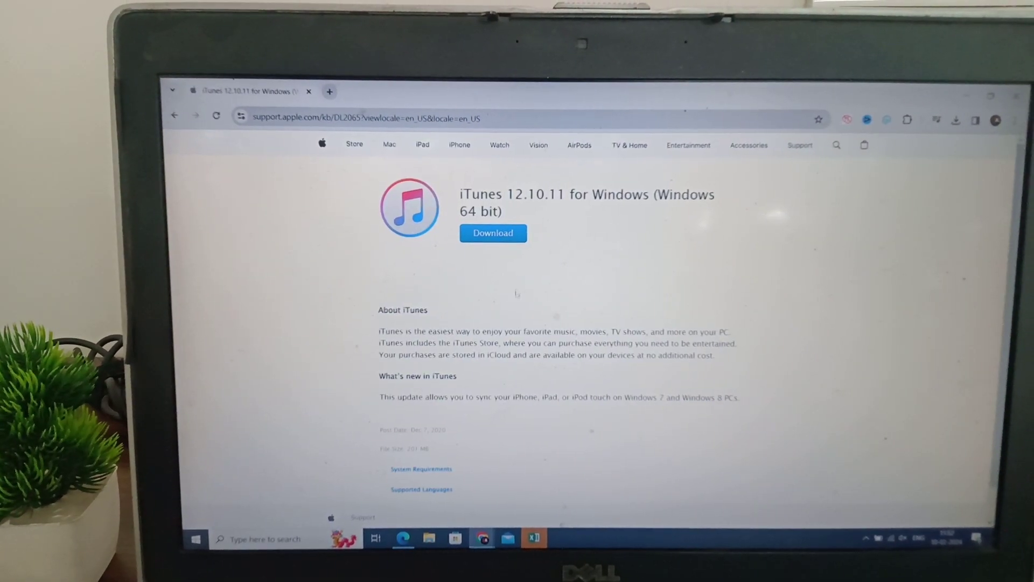
pyautogui.click(488, 234)
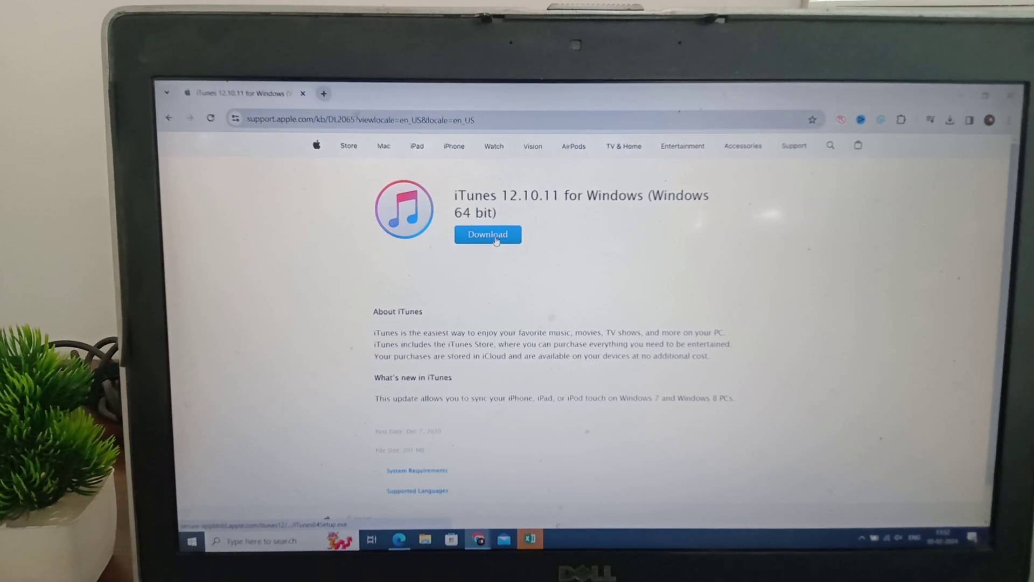
pyautogui.click(488, 234)
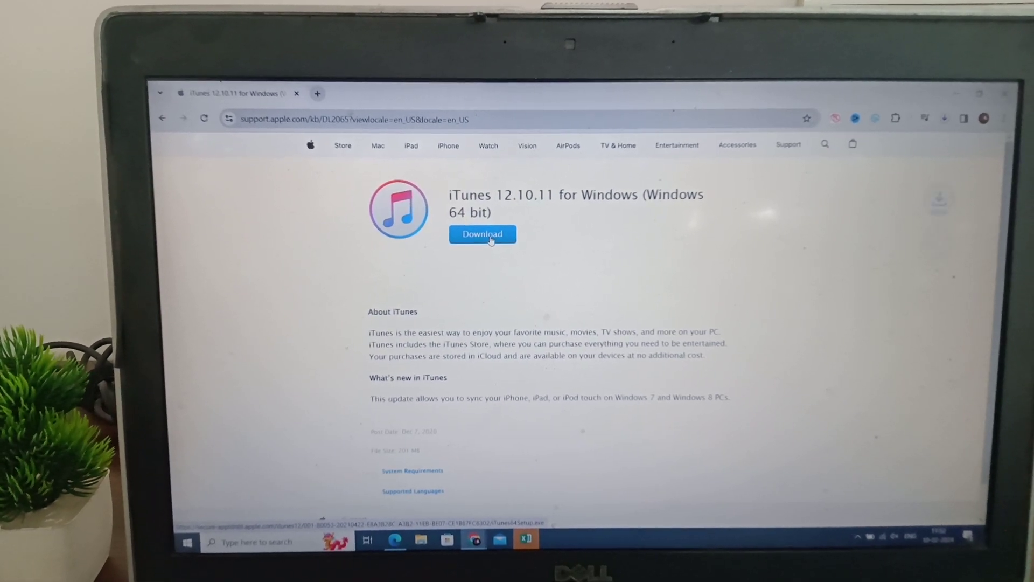